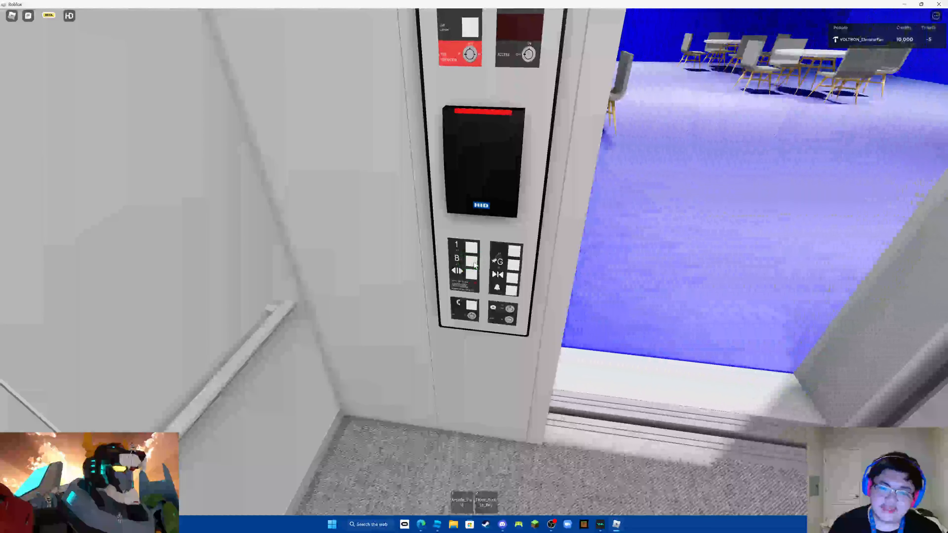
- Shut the elevator car's doors with the door close button on the operating panel
click(471, 260)
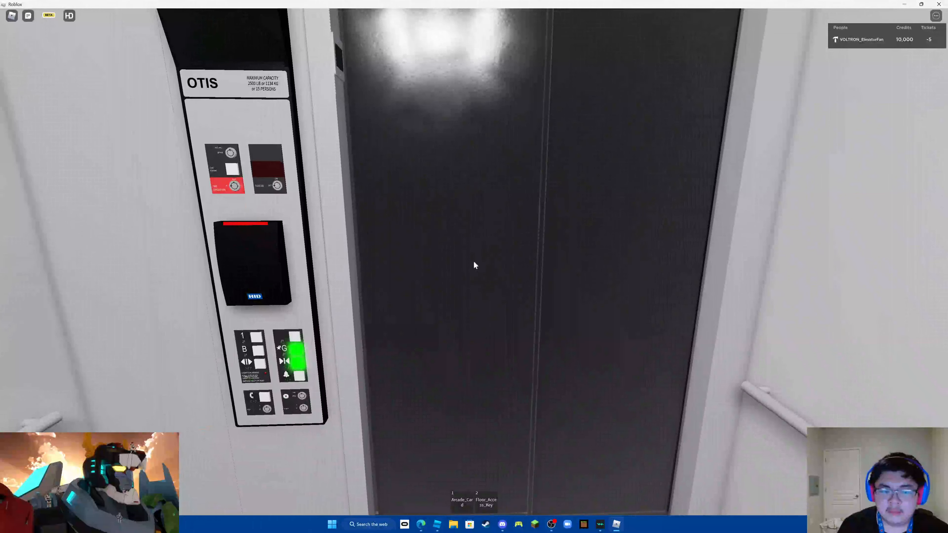
mouse_move(475, 264)
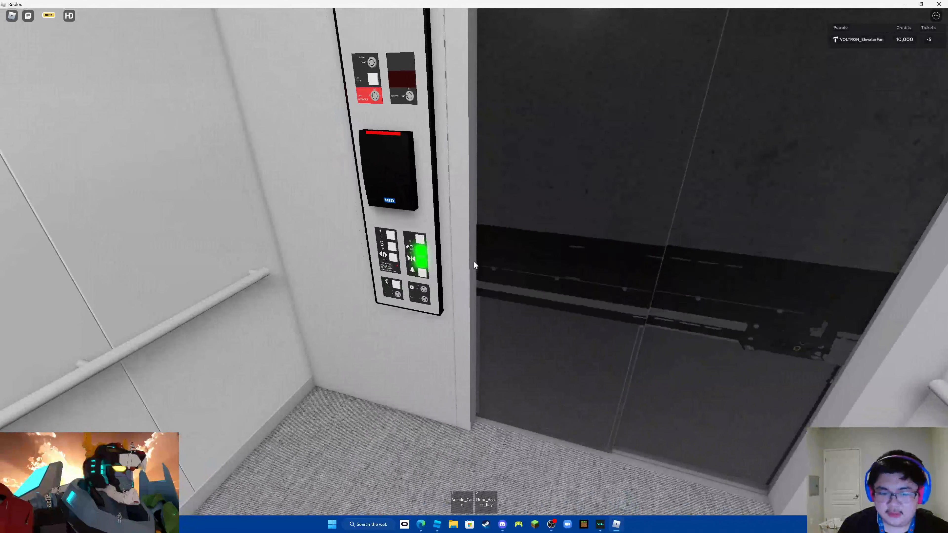